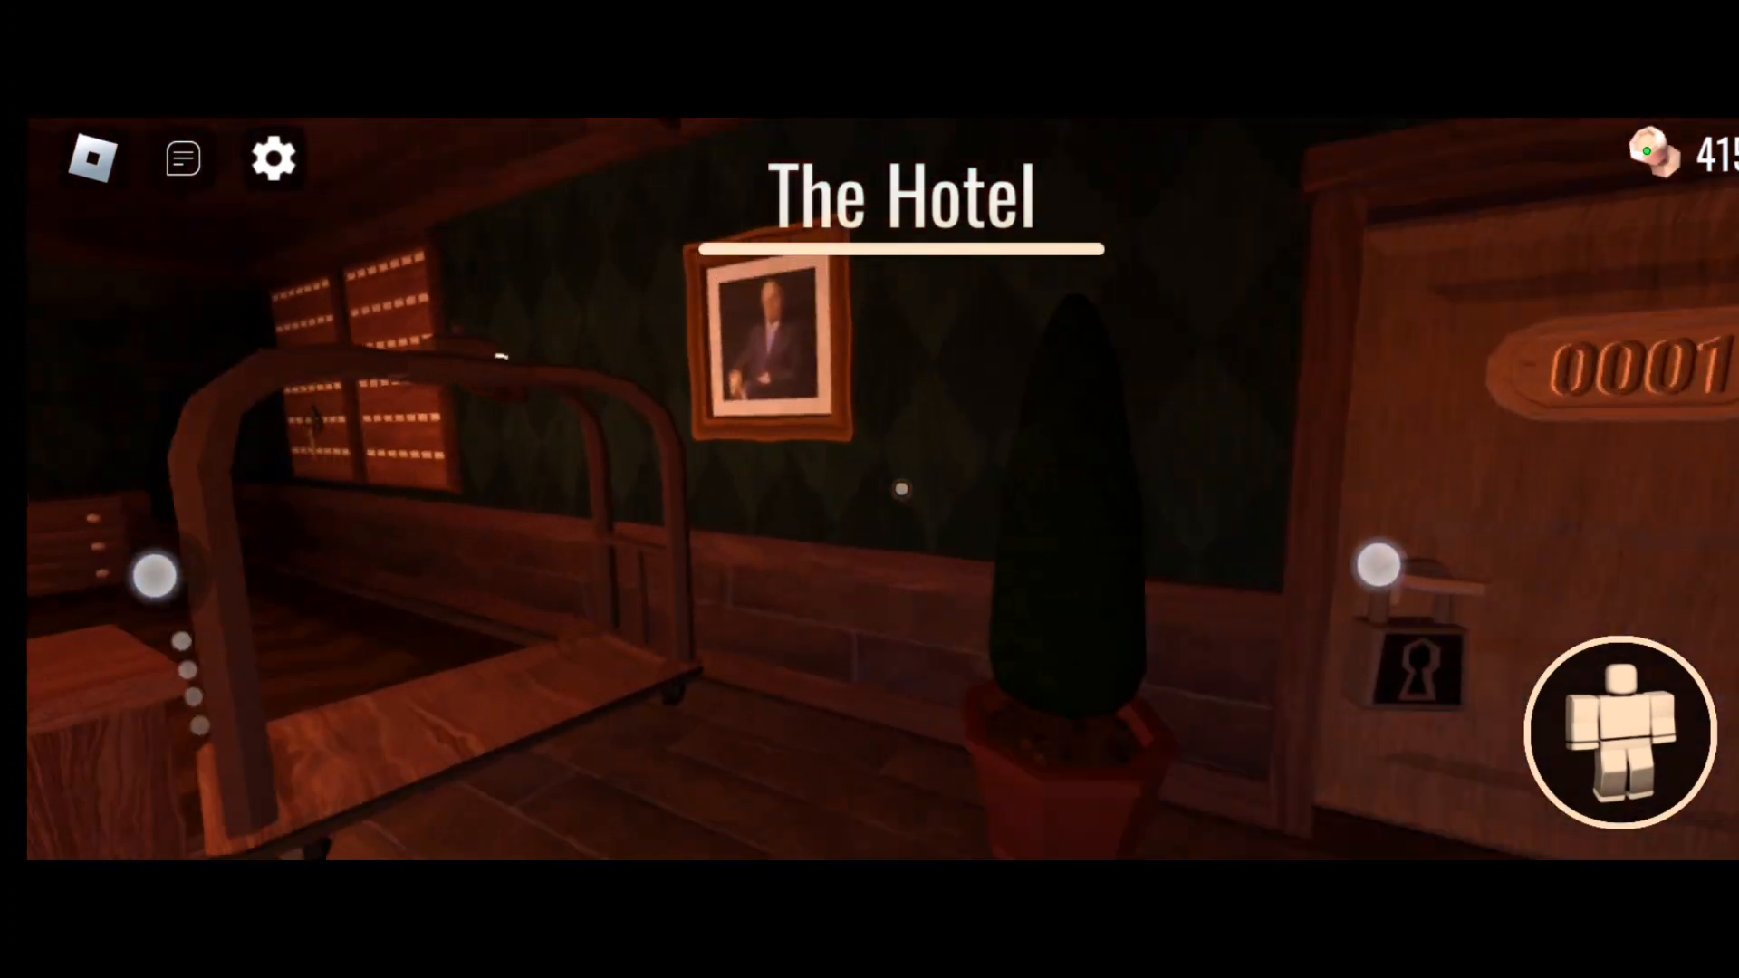
Walk through The Hotel lobby toward door 0001 to begin the run
click(900, 487)
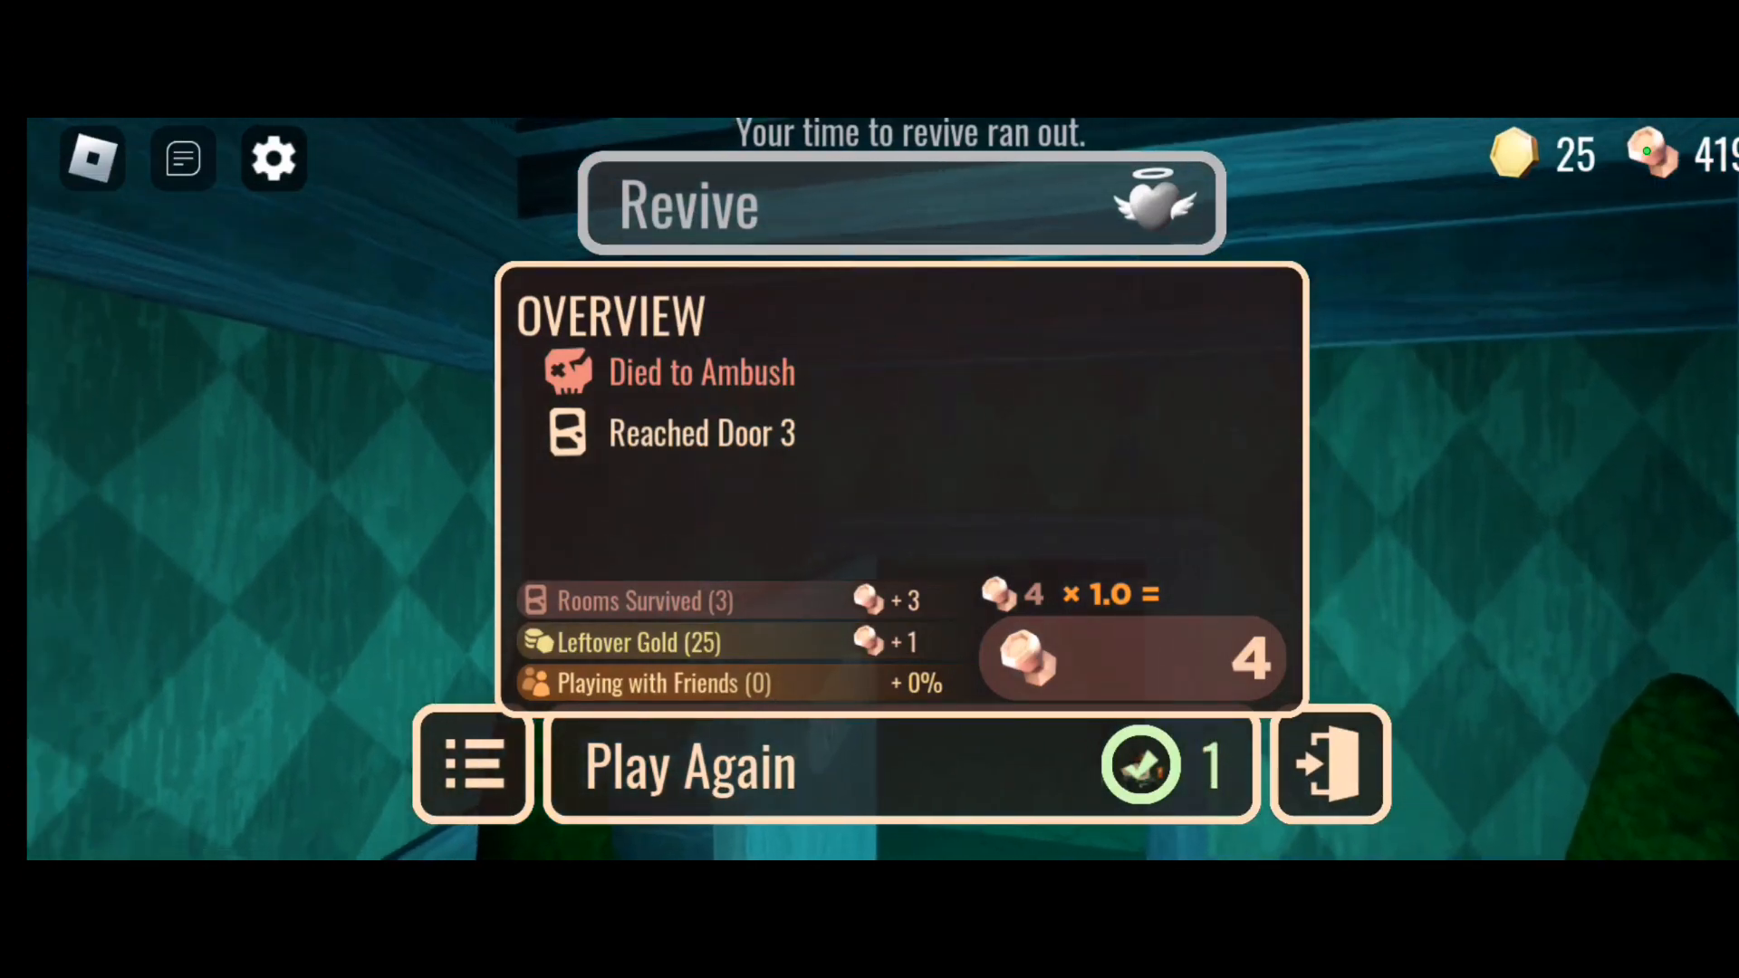
Choose Play Again on the results overview after the Ambush death at door 3
click(688, 764)
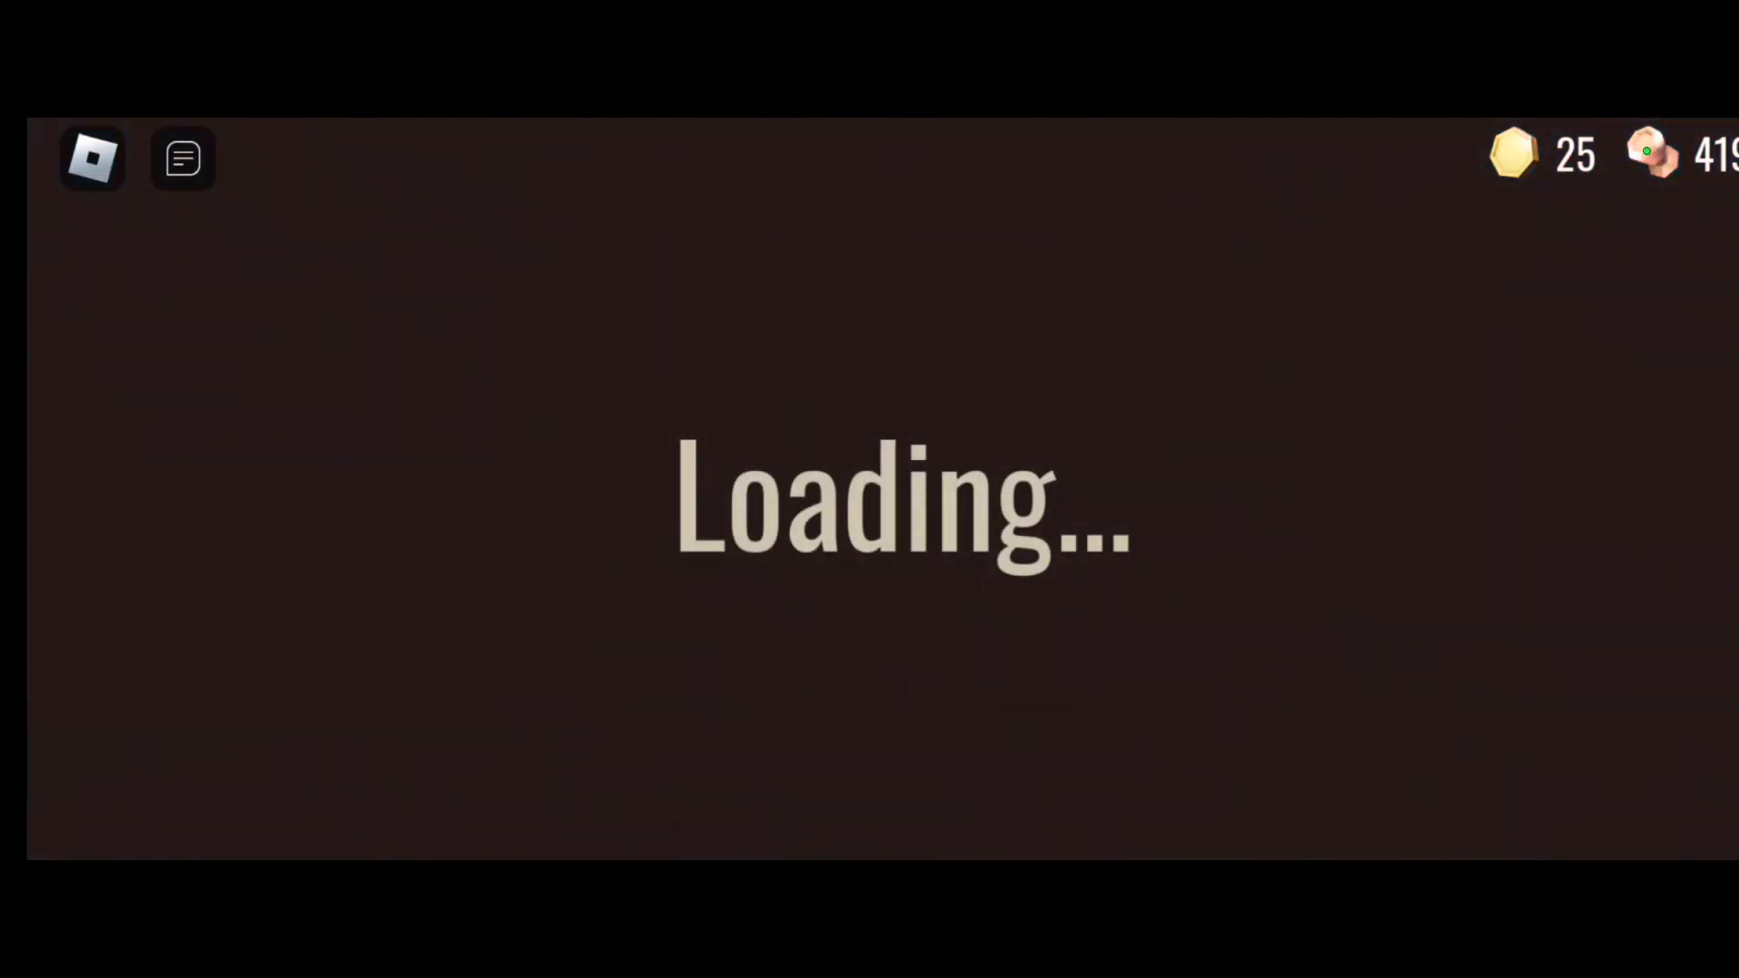